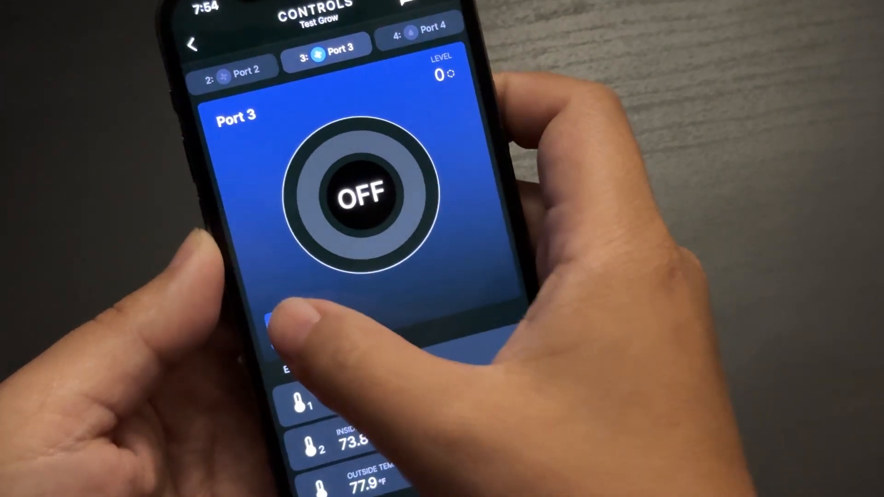
Step: Switch Port 3 to SENSOR mode using TEMP/HUMID, with Smart Outdoor Monitor on
left_click(350, 191)
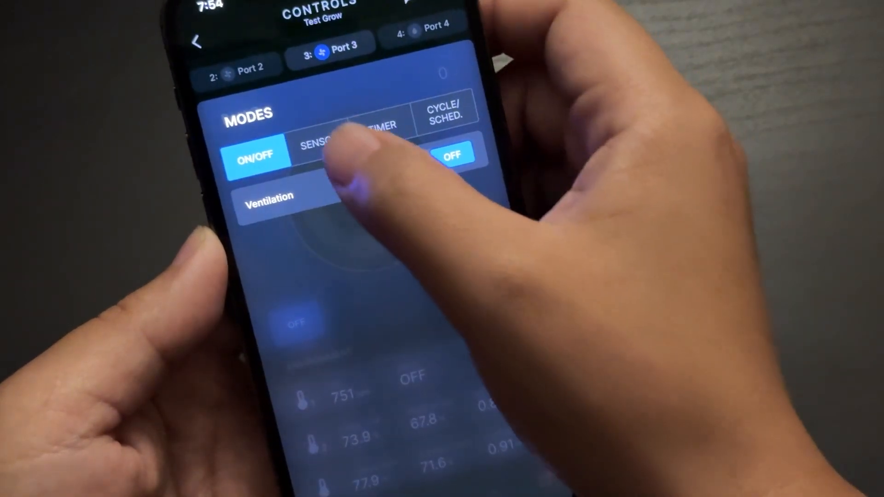
left_click(319, 141)
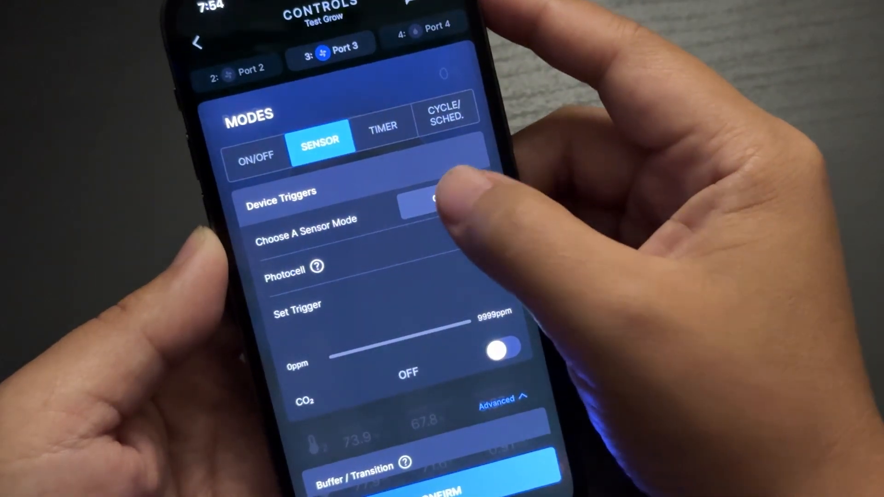
left_click(434, 200)
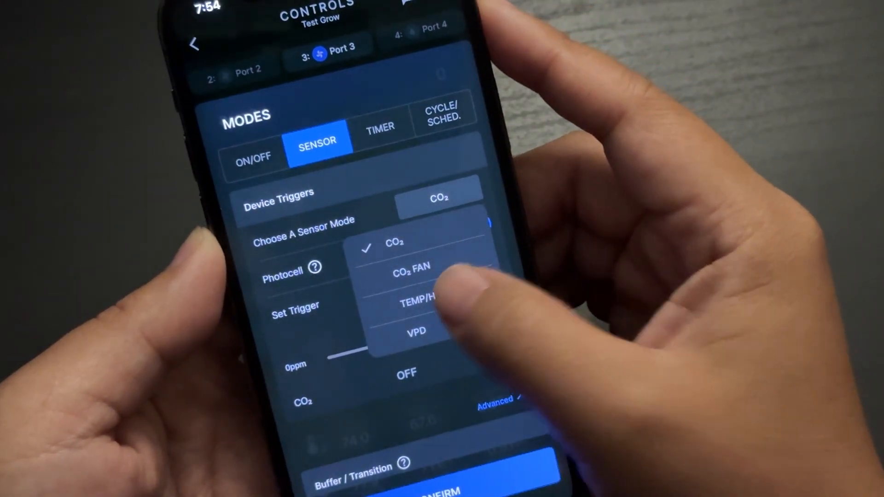
left_click(417, 301)
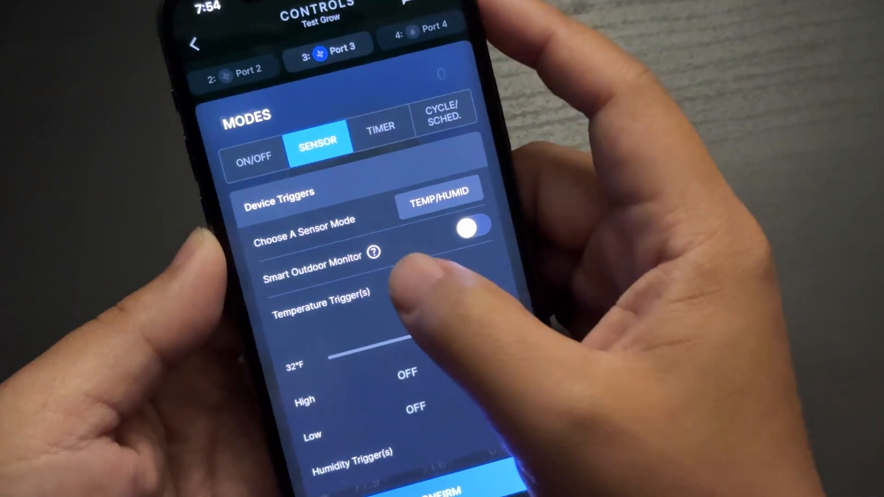
left_click(473, 229)
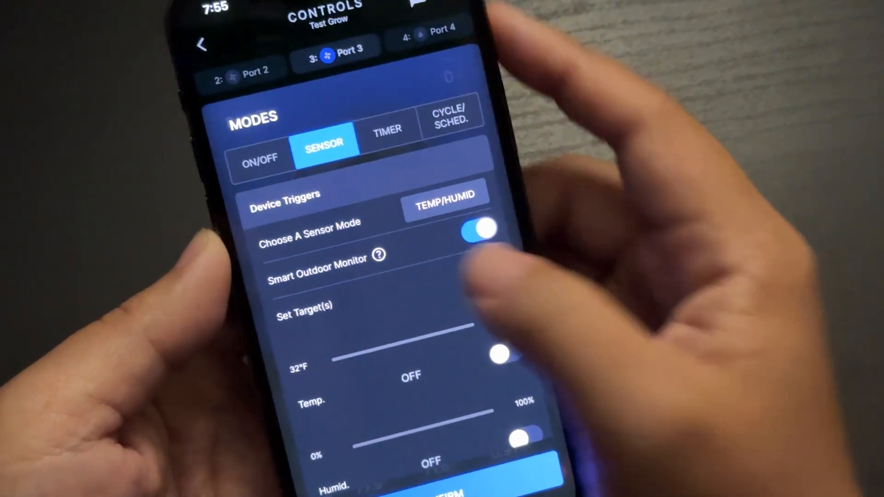
Step: Confirm the Port 3 sensor settings and view the CO2 Auto Calibration explanation
left_click(381, 254)
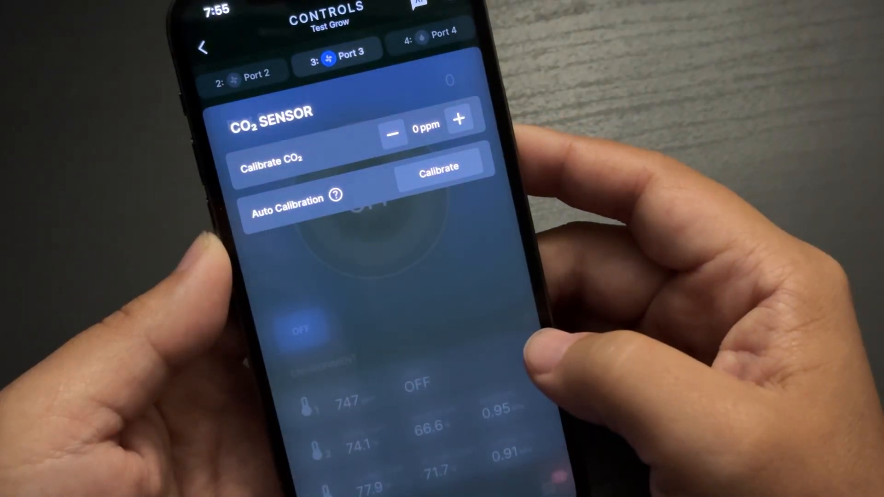
left_click(336, 195)
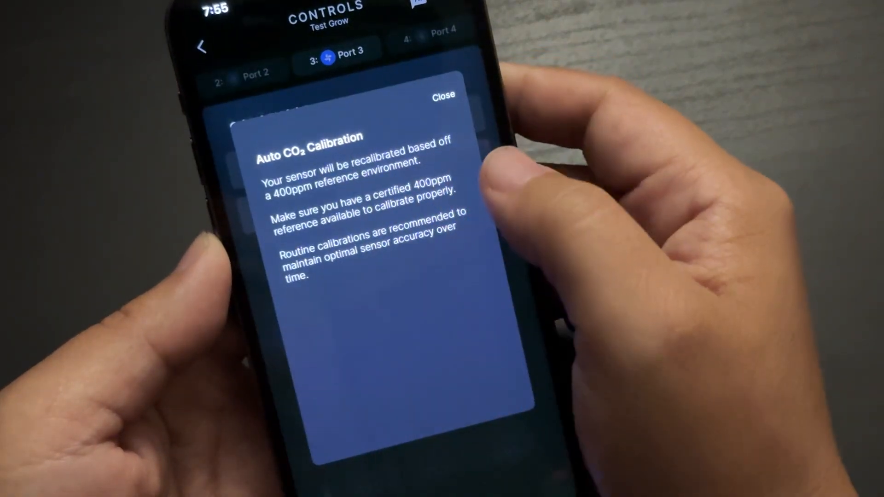